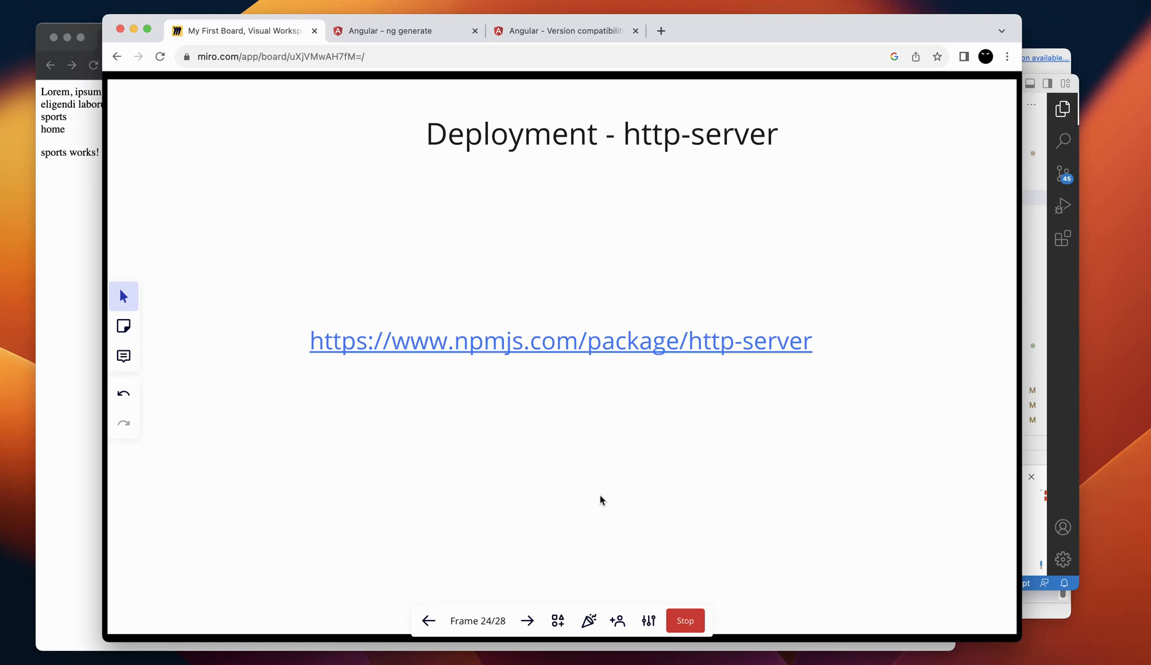
{"action": "mouse_move", "coordinate": [626, 355]}
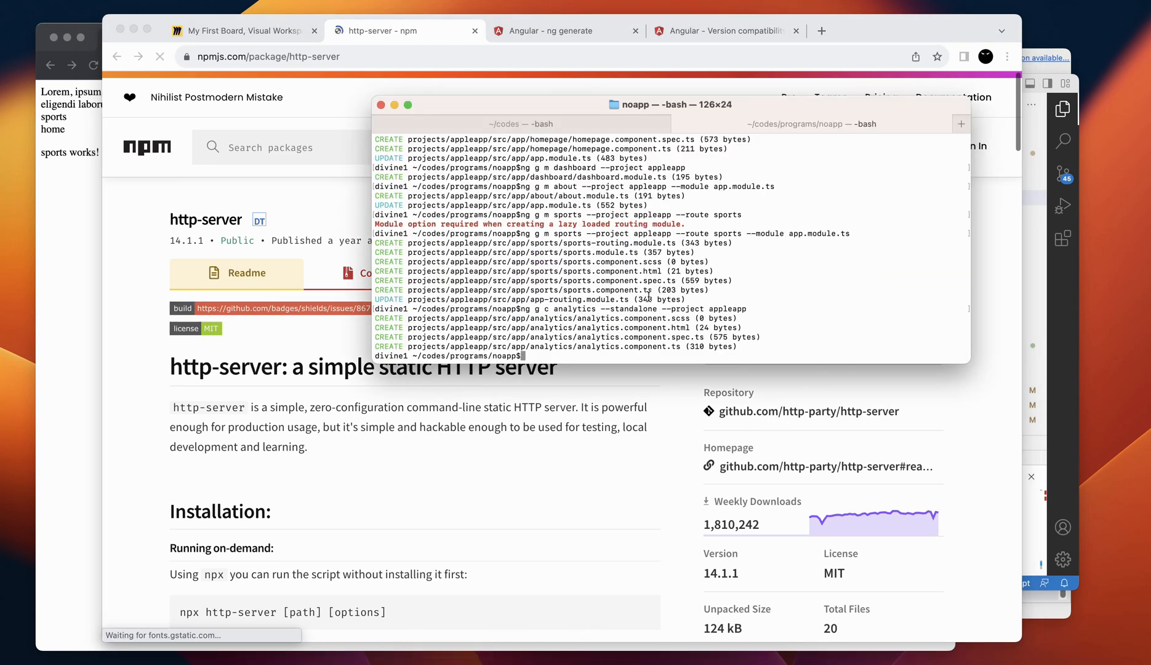
Step: Install http-server globally, generate the lazy sports module, and build appleapp
{"action": "type", "text": "npm i http-server -g"}
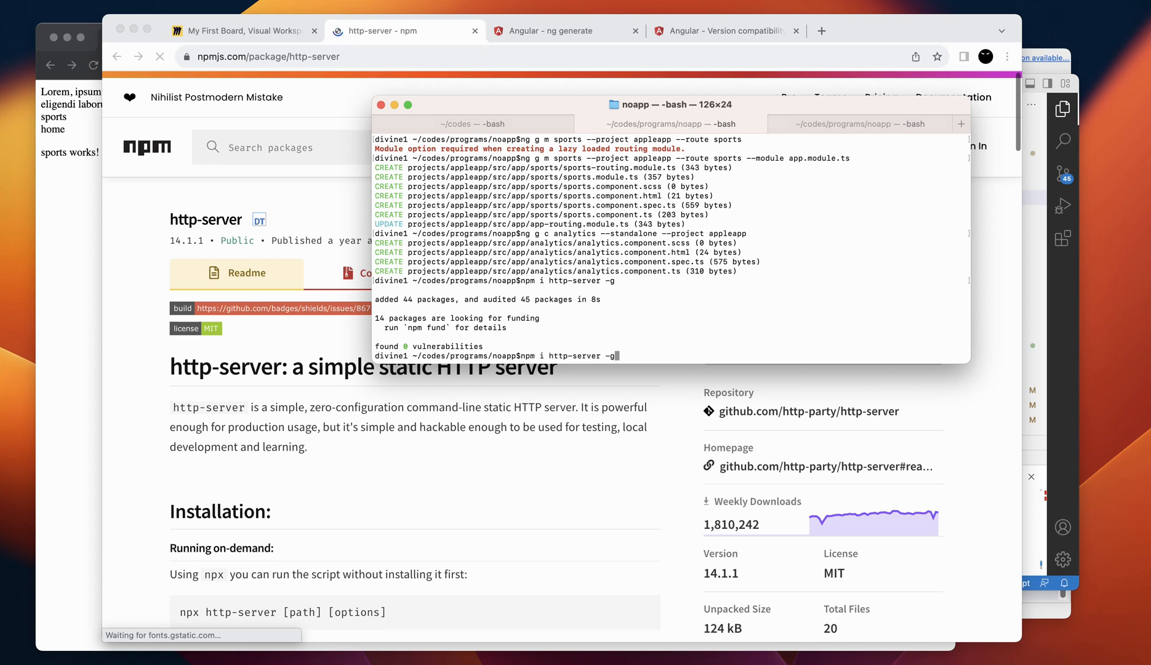
{"action": "type", "text": "ng g m sports --project appleapp --route sports"}
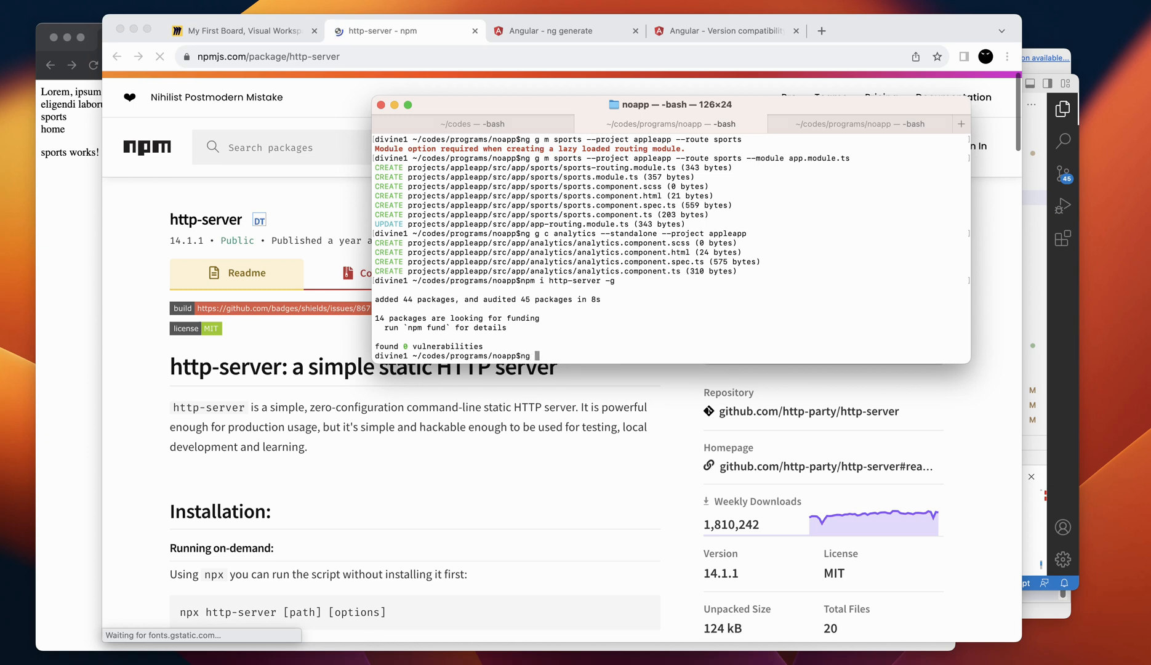
{"action": "type", "text": "build appleapp"}
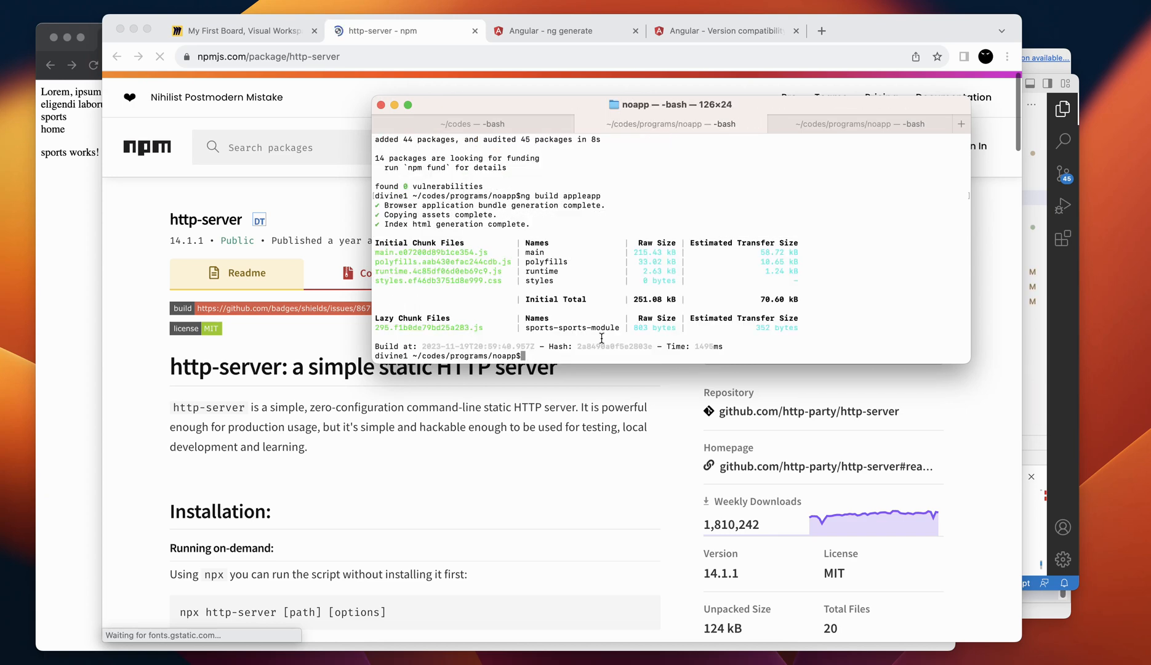
{"action": "mouse_move", "coordinate": [820, 156]}
{"action": "type", "text": "cd dist/"}
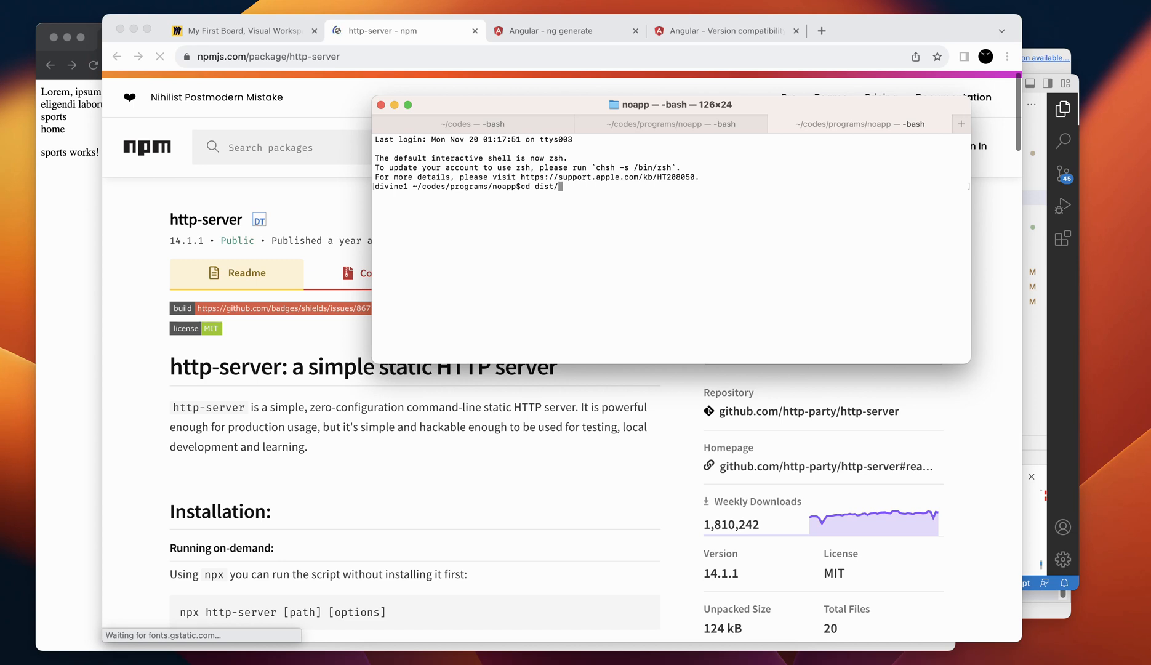
{"action": "type", "text": "appleapp/"}
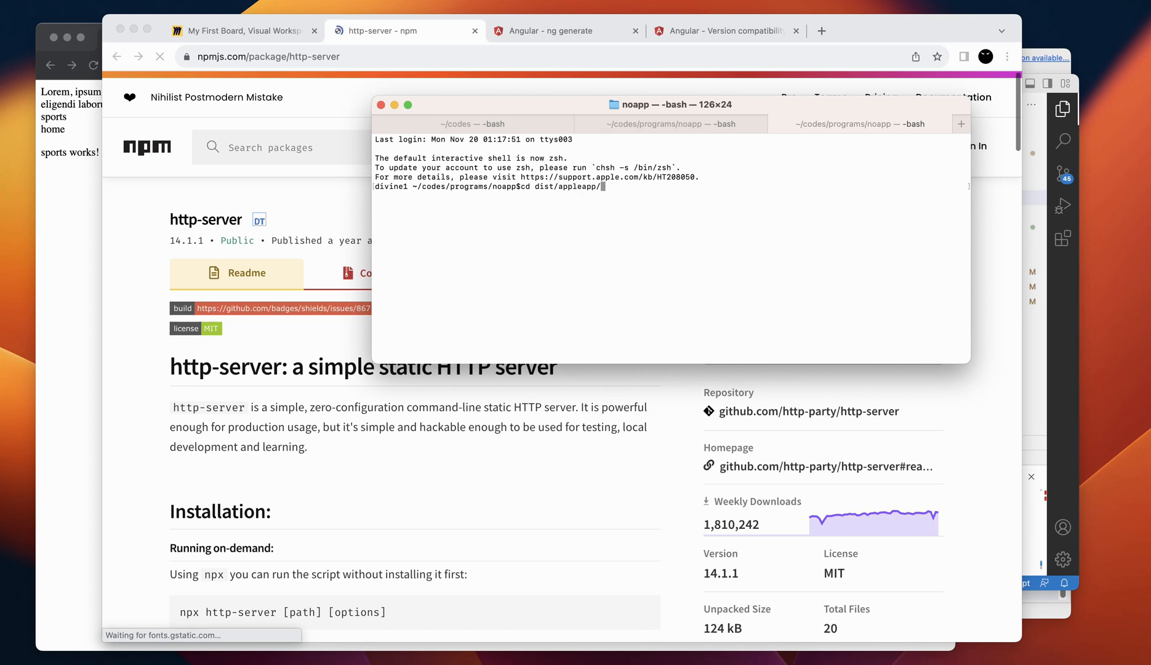
{"action": "key", "text": "Return"}
{"action": "type", "text": "http-server"}
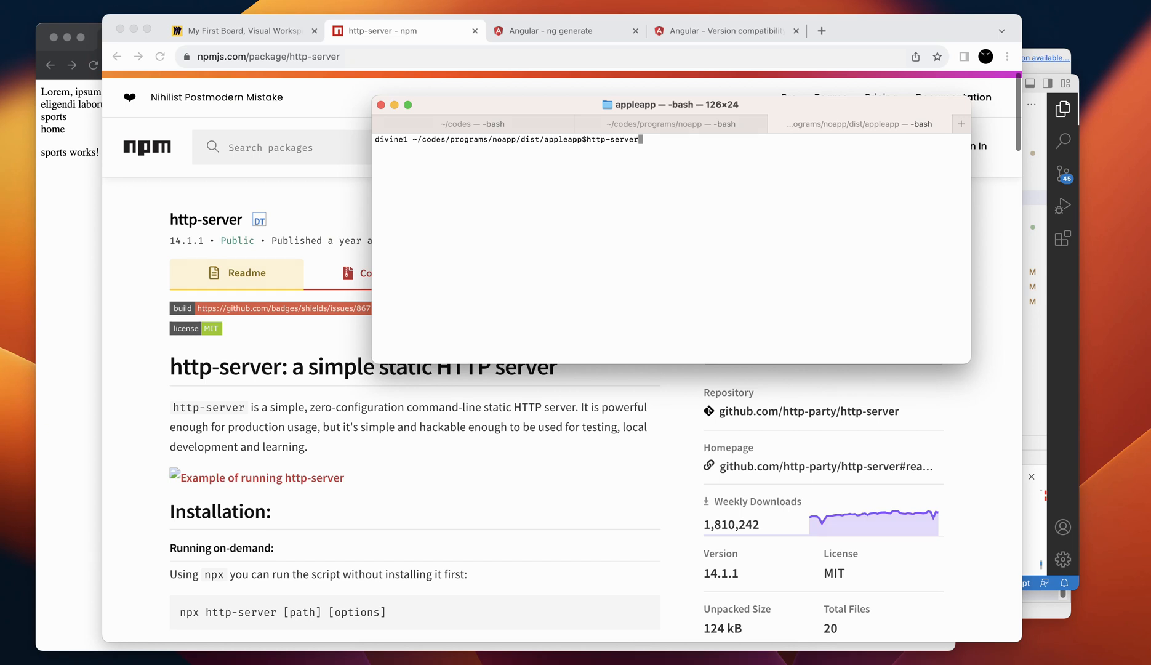
{"action": "key", "text": "Return"}
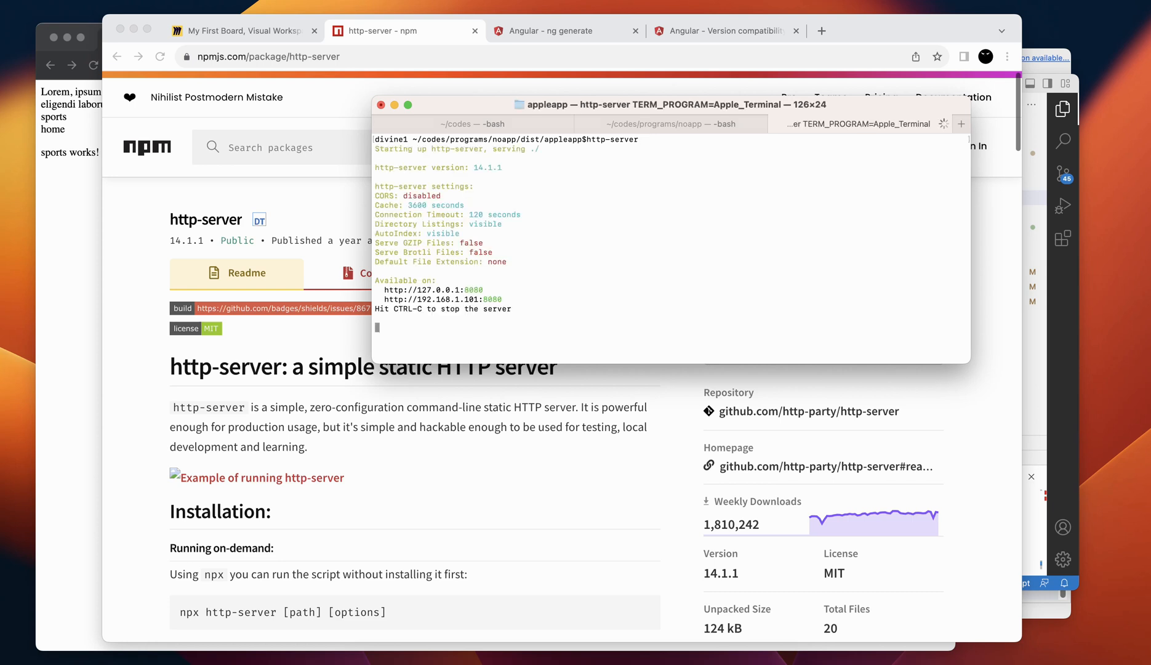
{"action": "mouse_move", "coordinate": [387, 291]}
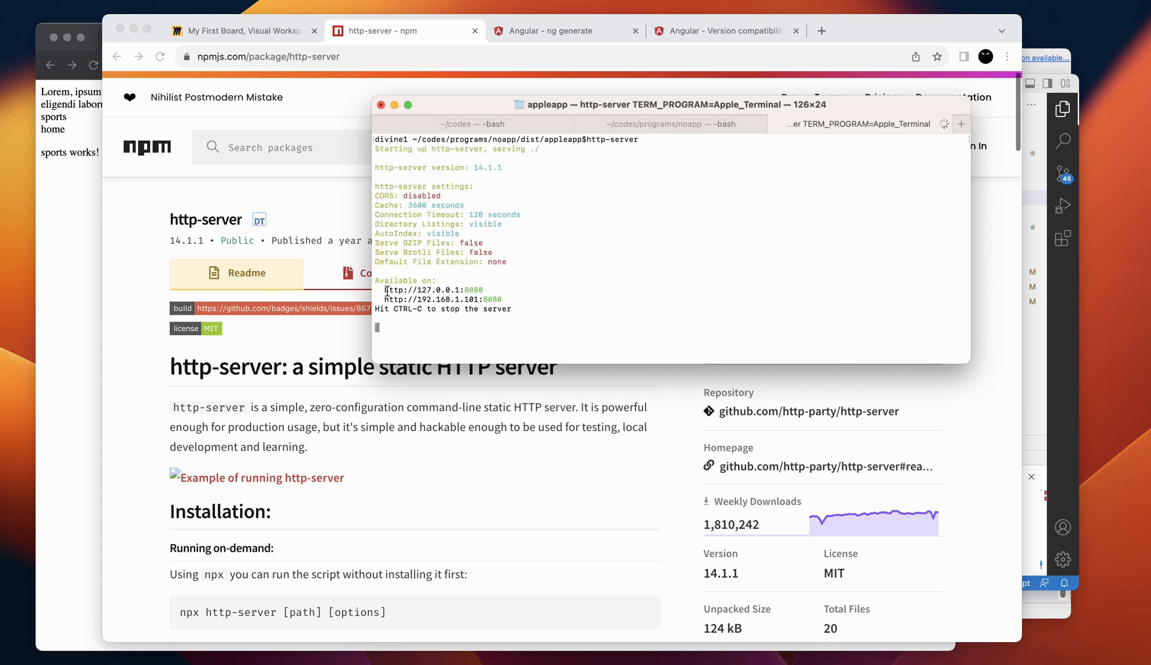
{"action": "left_click", "coordinate": [1006, 57]}
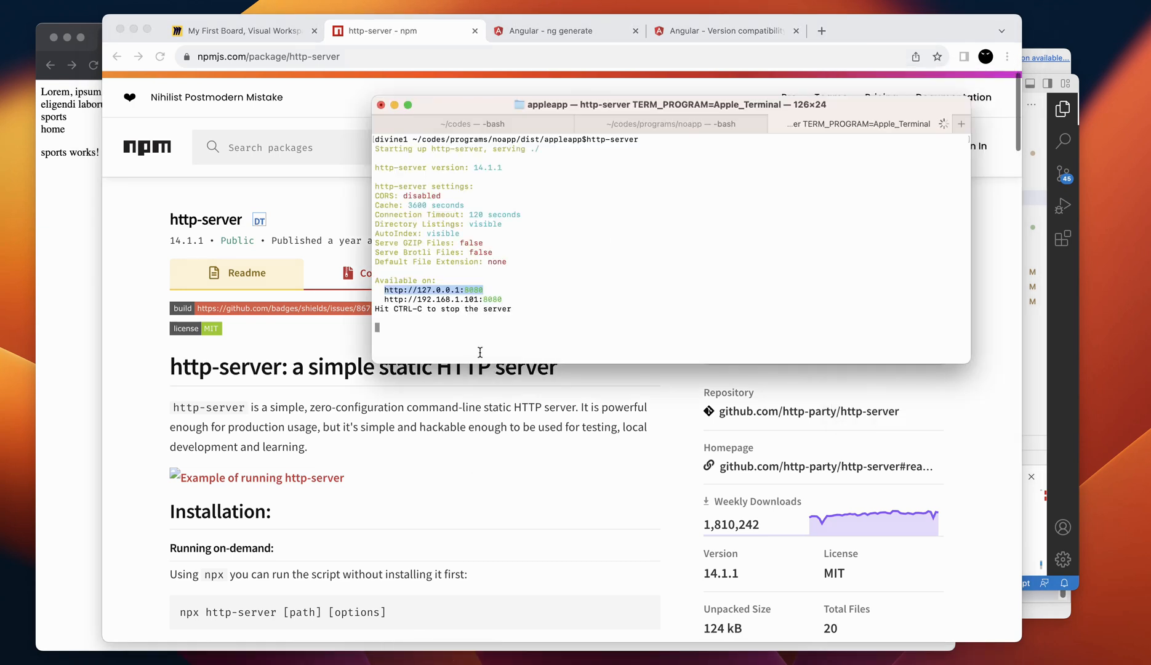
{"action": "left_click", "coordinate": [1007, 57]}
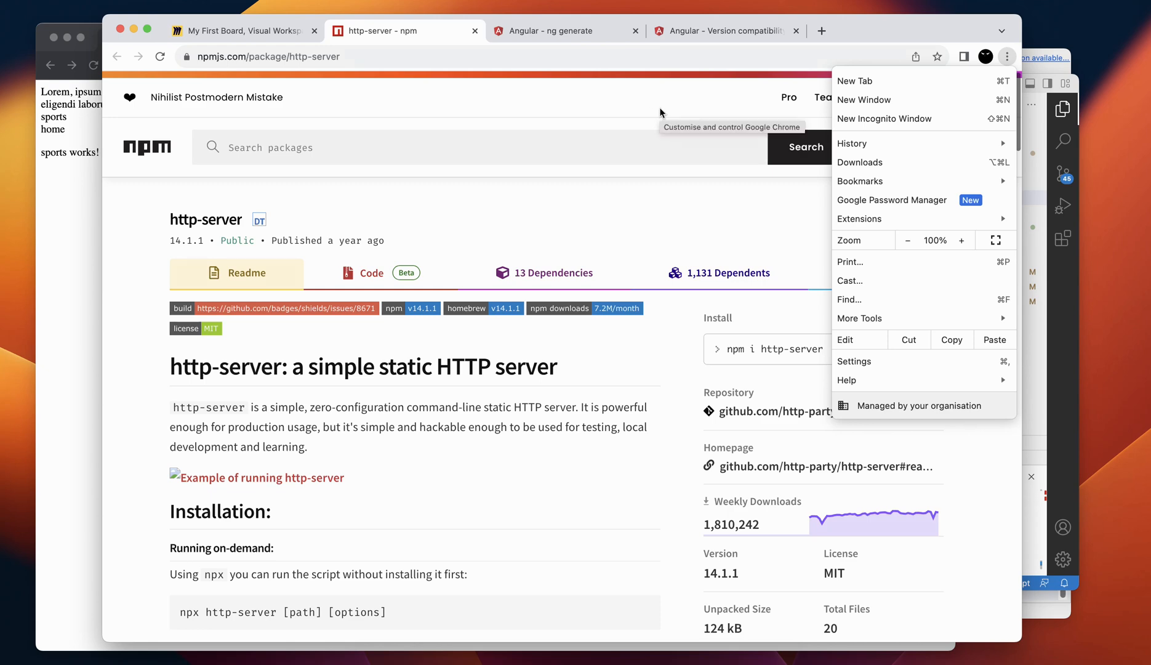
{"action": "mouse_move", "coordinate": [901, 119]}
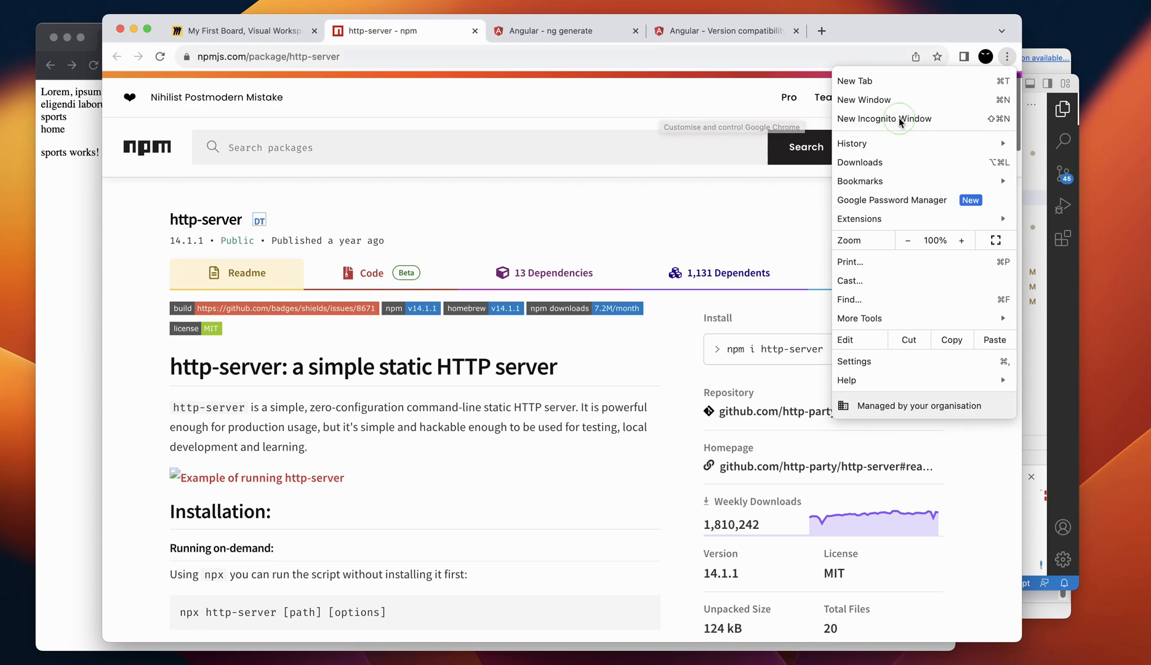
Step: Load 127.0.0.1:8080 in an incognito window, go to the sports route, and reload
{"action": "left_click", "coordinate": [884, 119]}
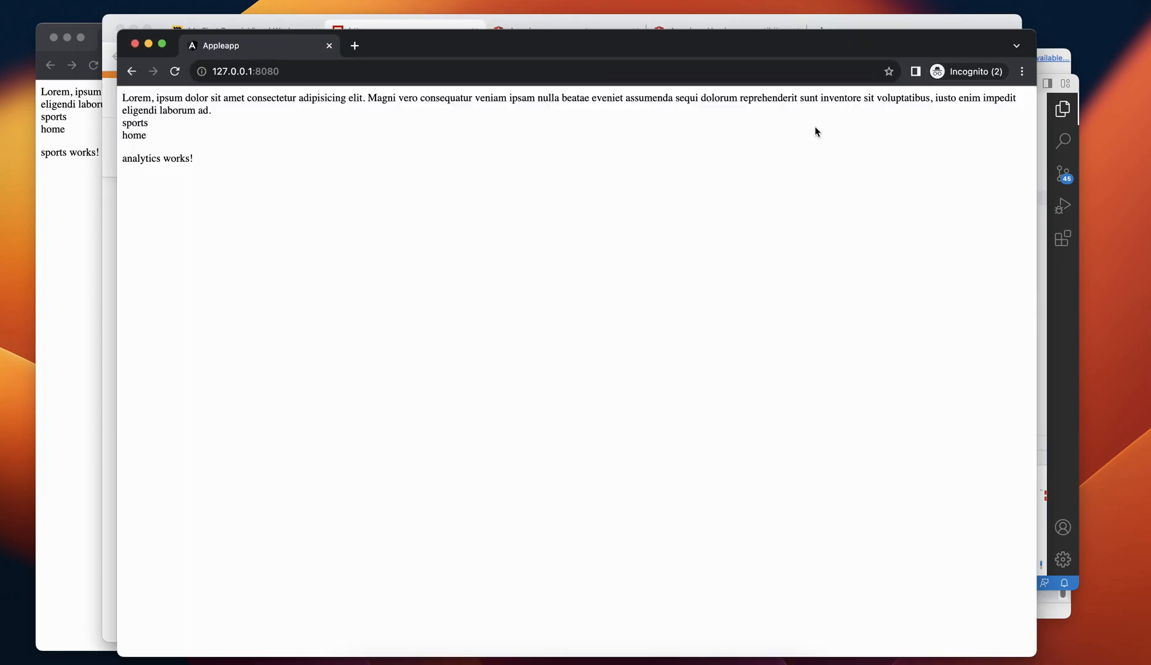
{"action": "mouse_move", "coordinate": [284, 180]}
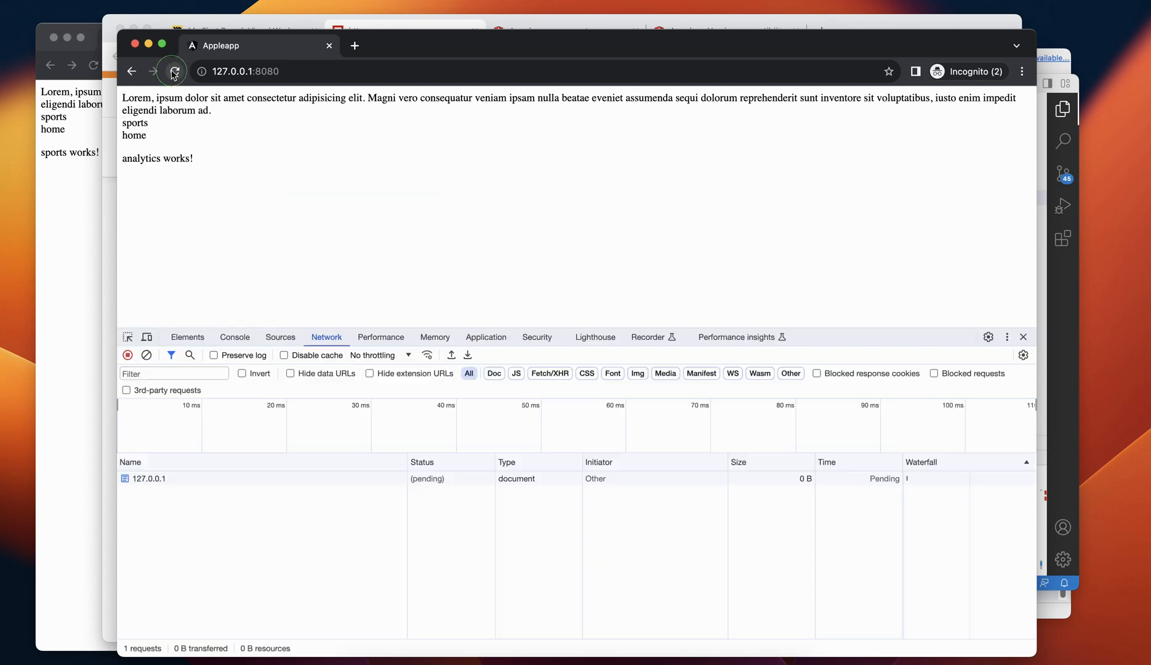
{"action": "left_click", "coordinate": [175, 71]}
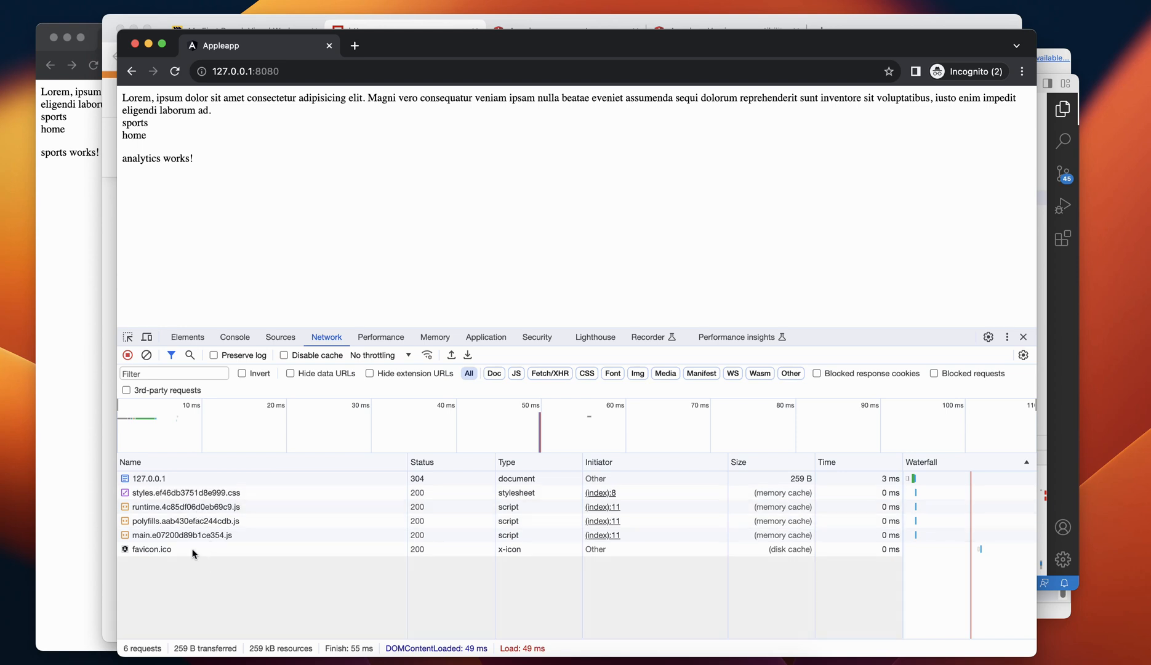
{"action": "mouse_move", "coordinate": [142, 165]}
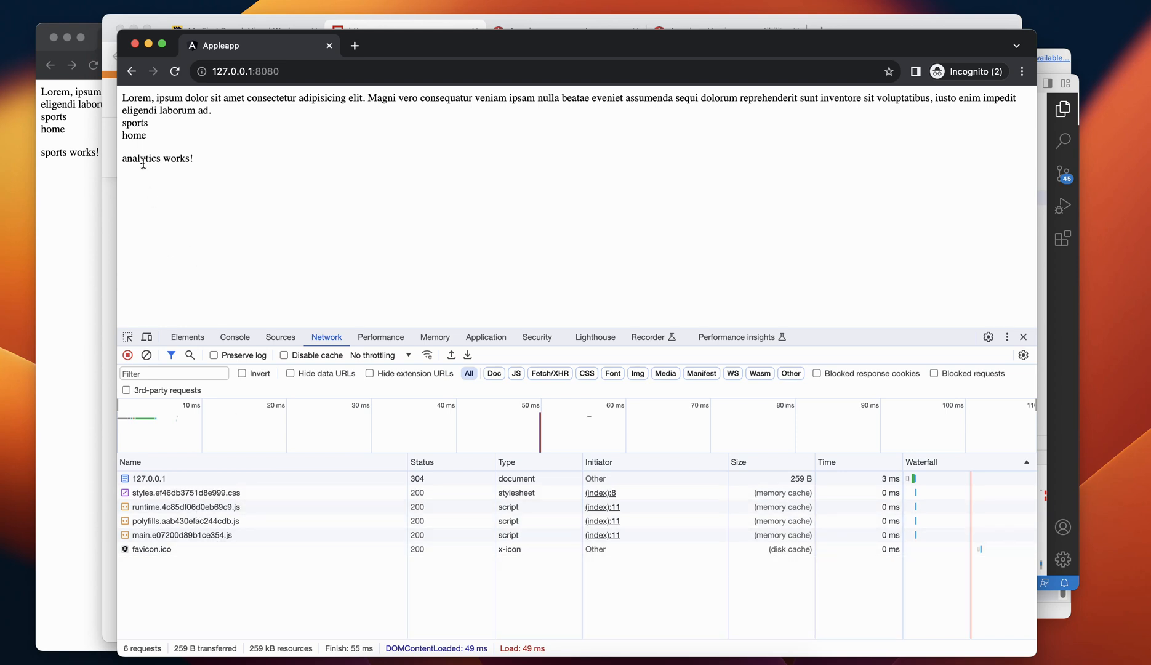
{"action": "left_click", "coordinate": [134, 123]}
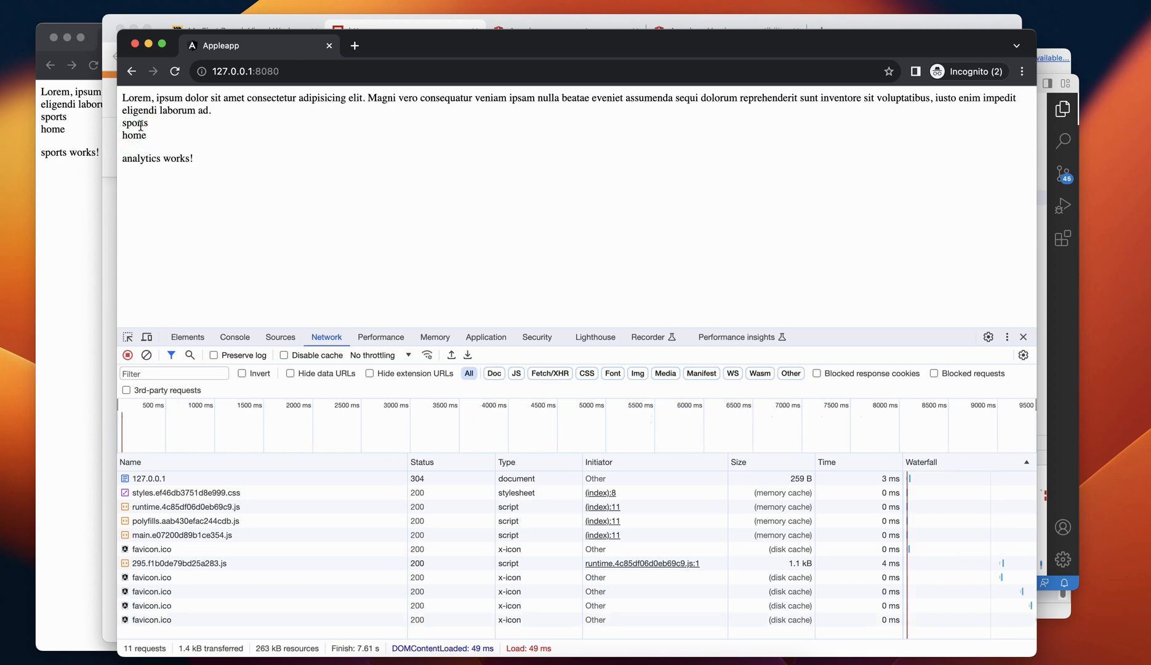
{"action": "left_click", "coordinate": [135, 123]}
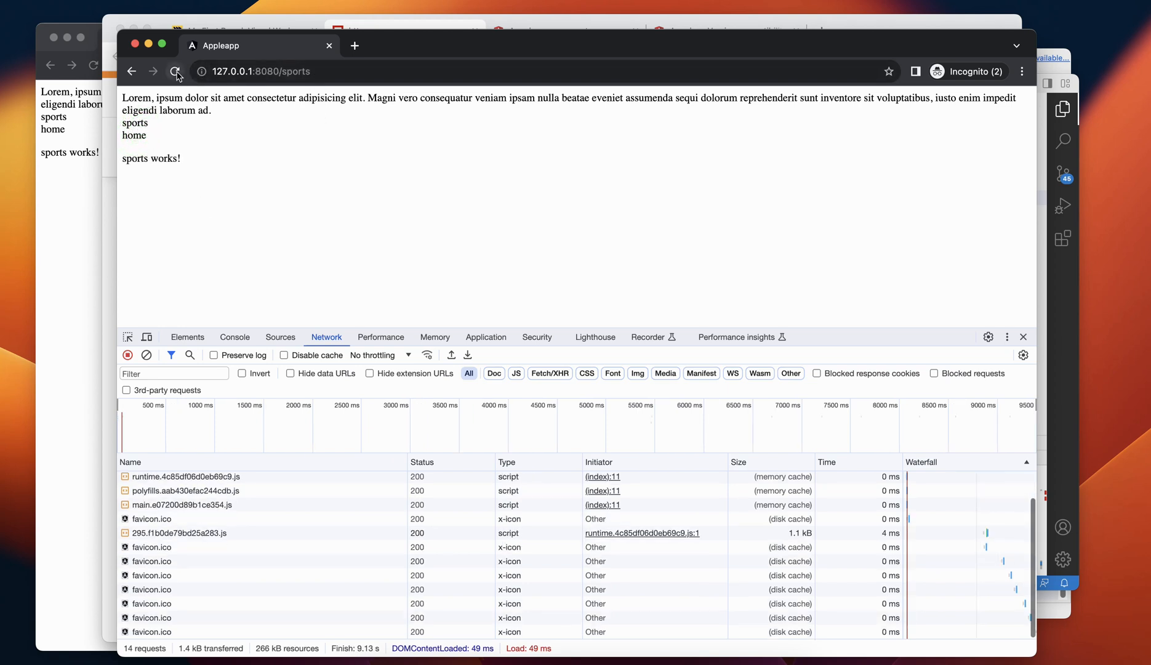
{"action": "left_click", "coordinate": [175, 72]}
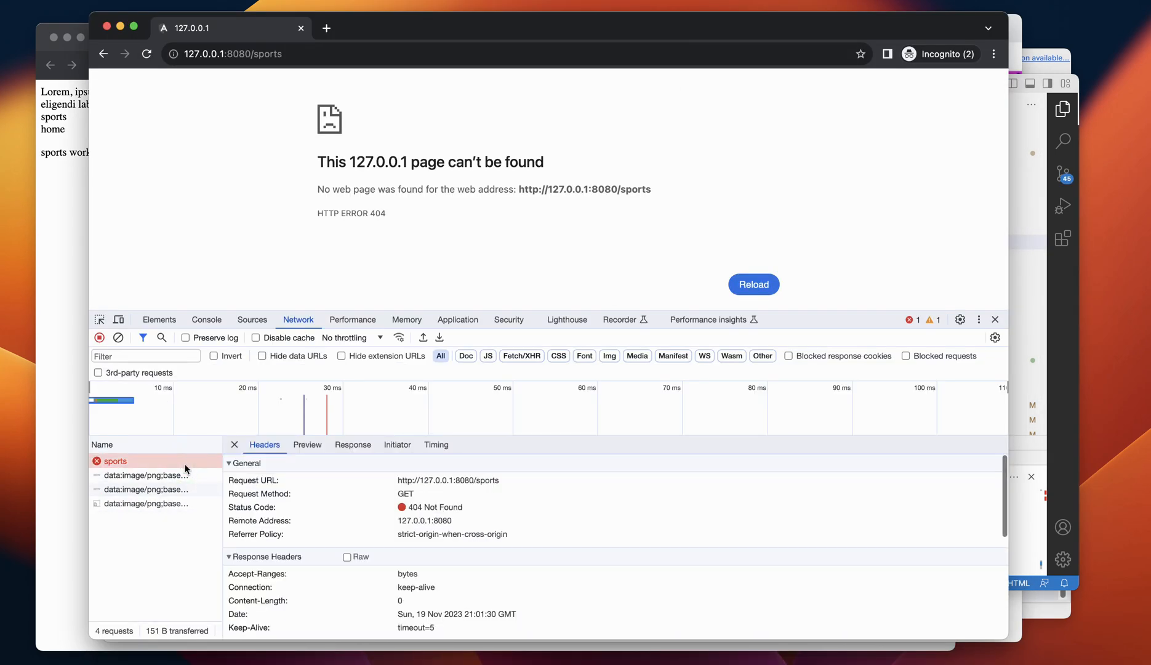
{"action": "mouse_move", "coordinate": [442, 511]}
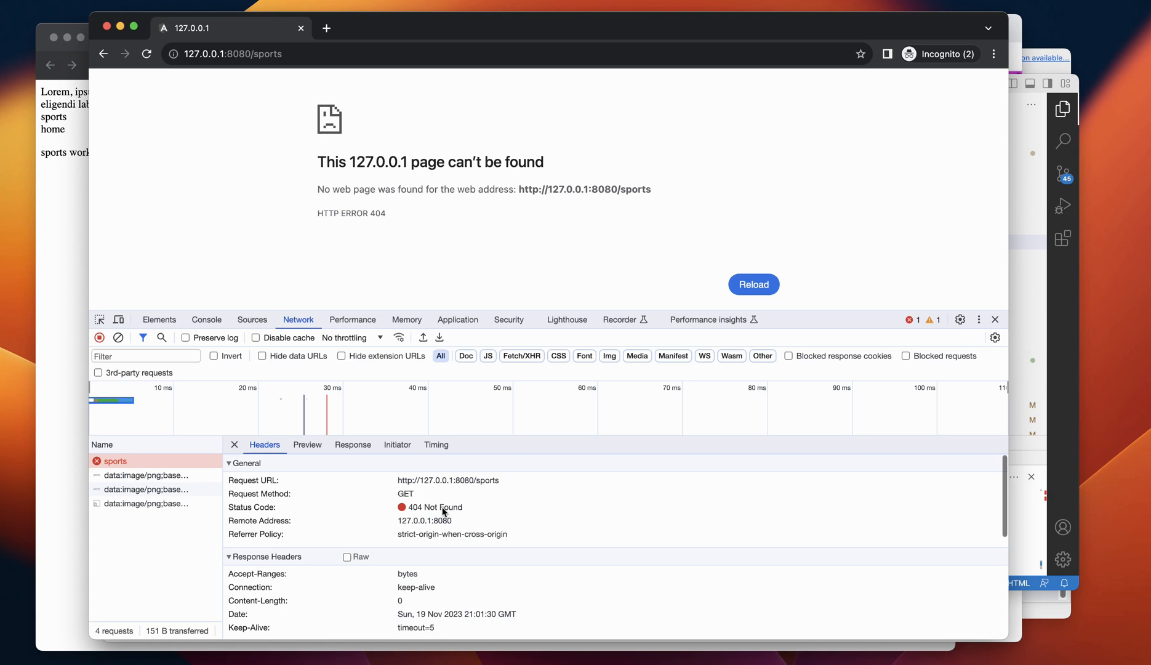
{"action": "mouse_move", "coordinate": [116, 66]}
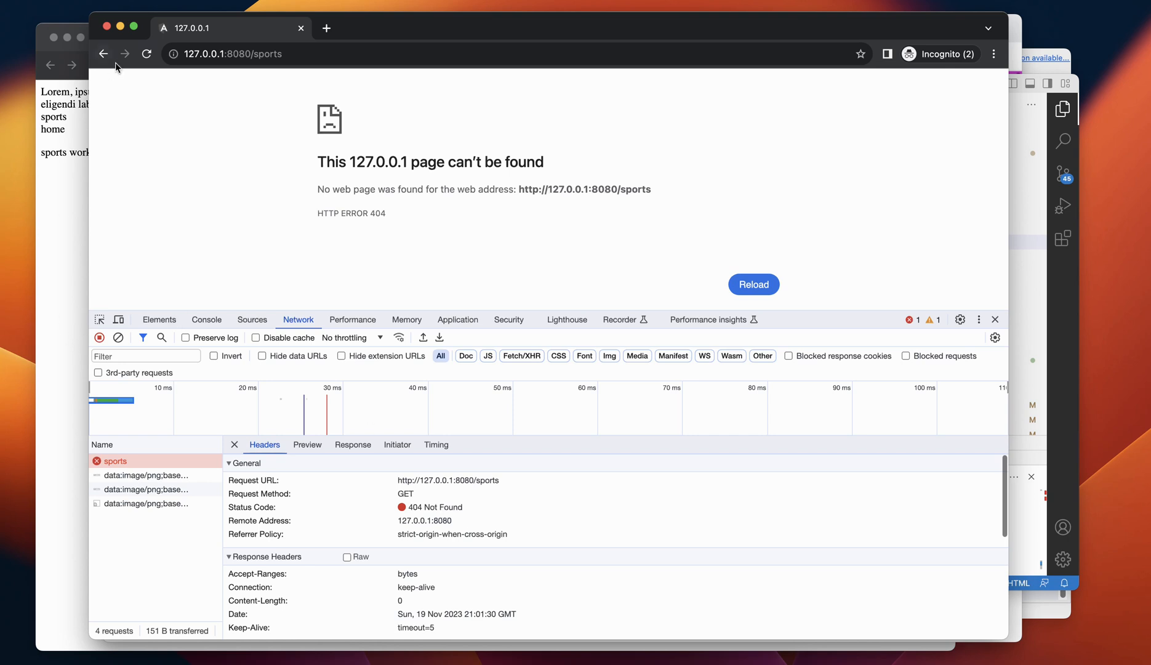
Step: Go back from the 404 sports page to the app's root page
{"action": "left_click", "coordinate": [145, 54]}
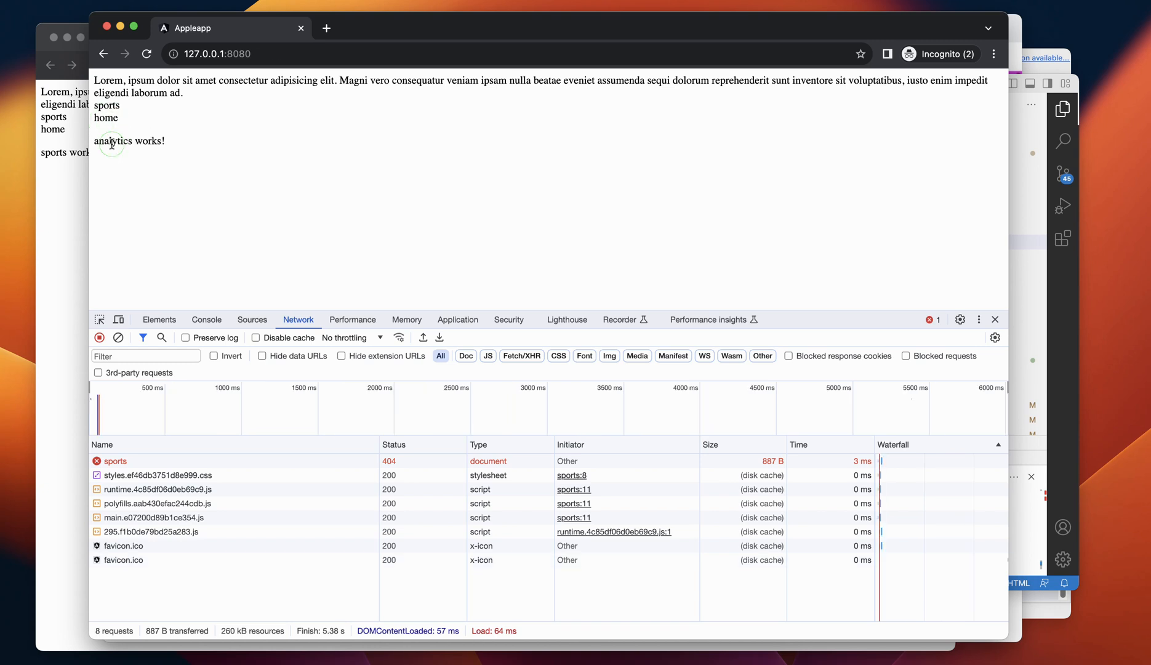
Step: Navigate to the sports route via the app link and reload it
{"action": "left_click", "coordinate": [106, 105]}
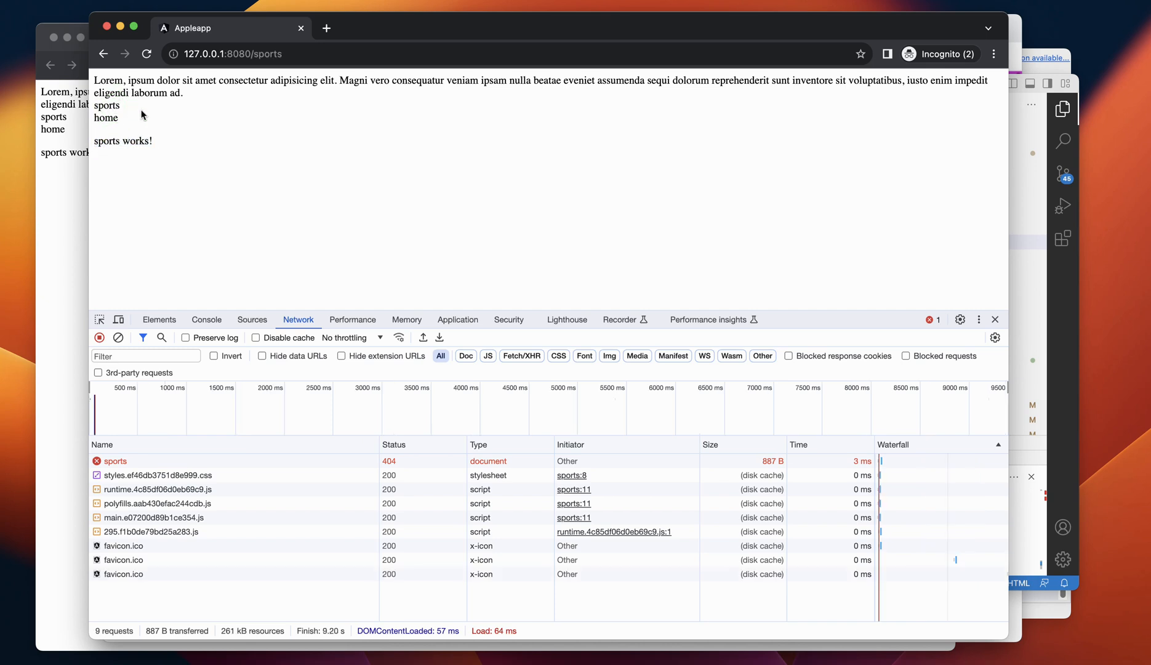
{"action": "left_click", "coordinate": [146, 53]}
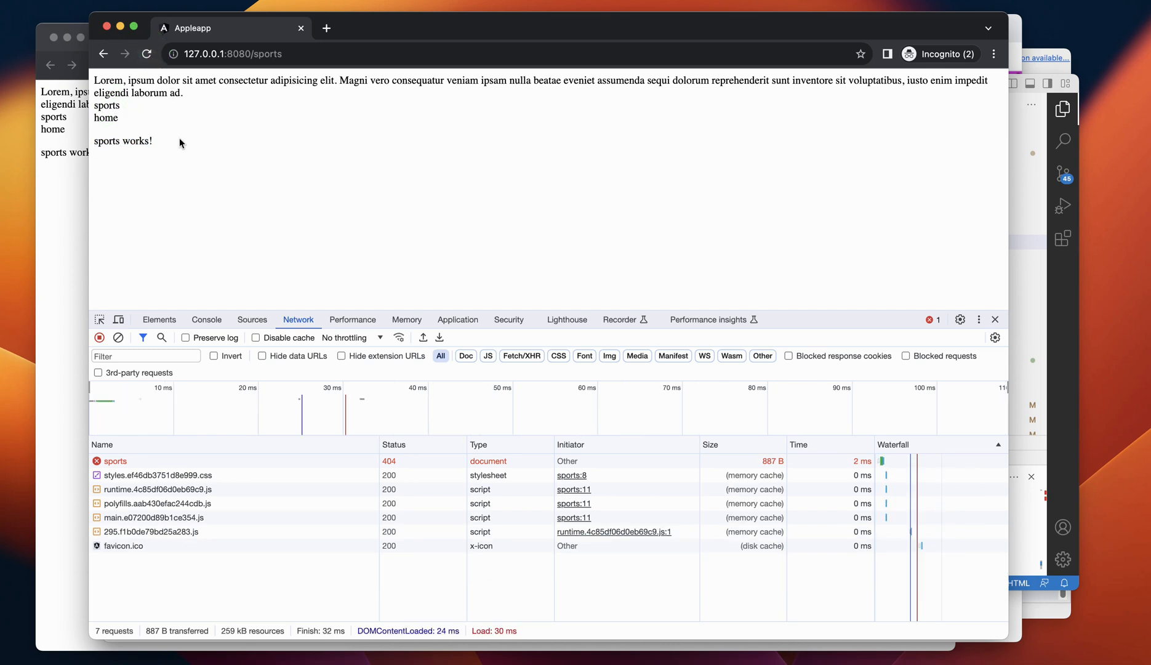
{"action": "mouse_move", "coordinate": [238, 299]}
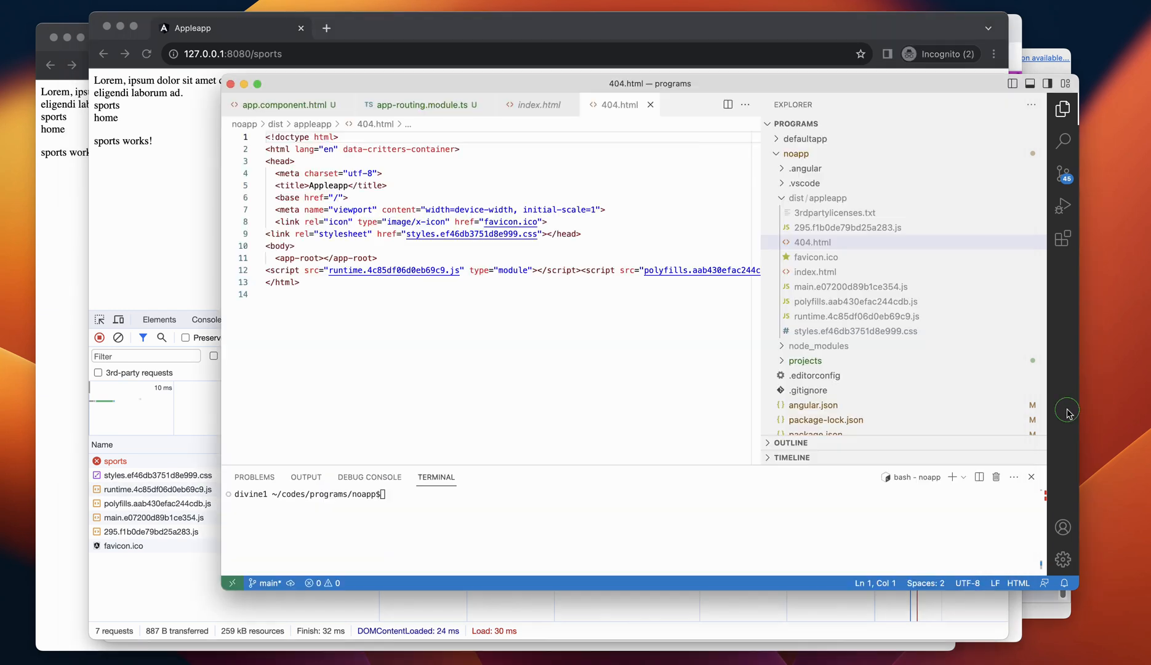
Step: Add {useHash: true} to RouterModule.forRoot in app-routing.module.ts and rebuild appleapp
{"action": "left_click", "coordinate": [287, 104]}
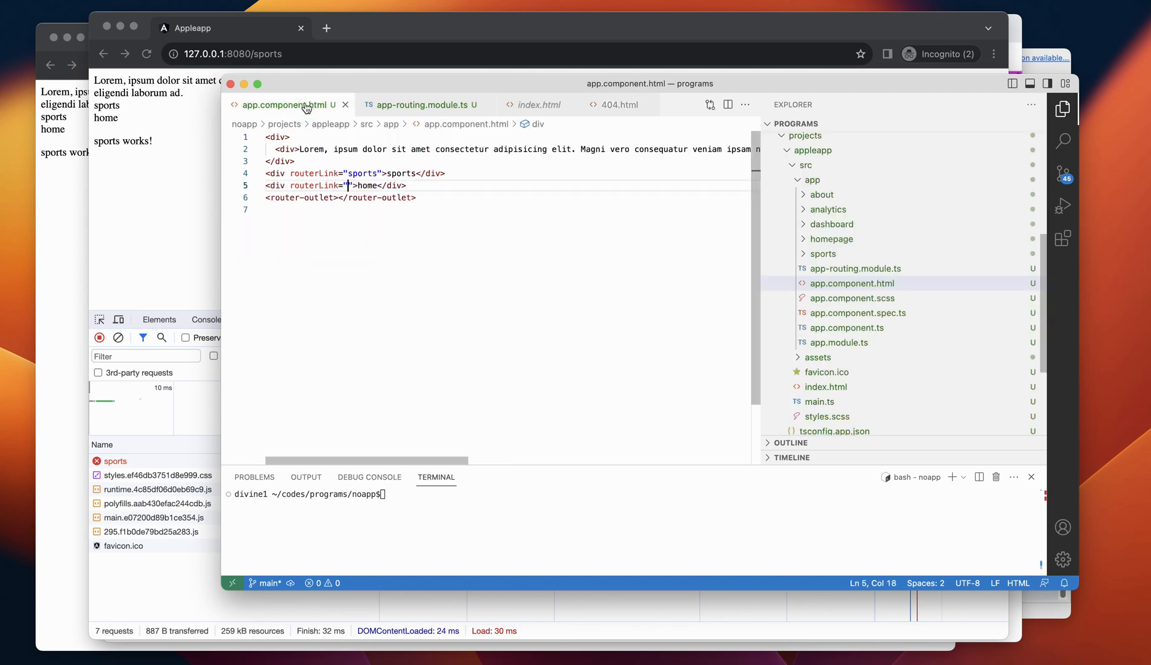
{"action": "left_click", "coordinate": [418, 104]}
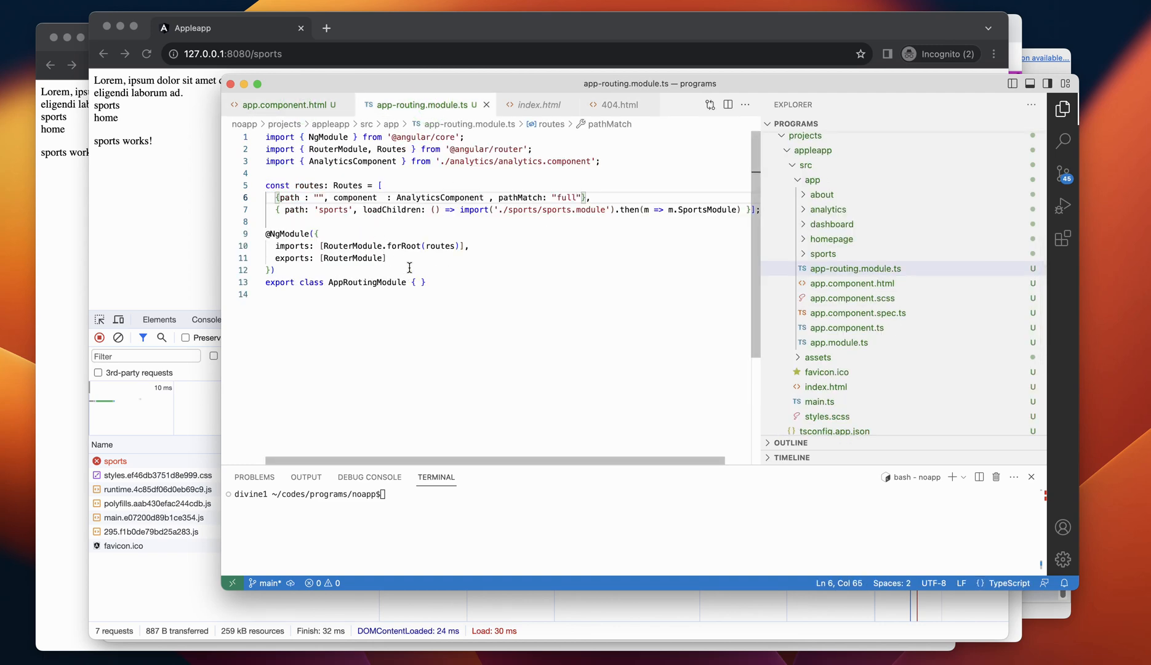
{"action": "left_click", "coordinate": [459, 245]}
{"action": "type", "text": ","}
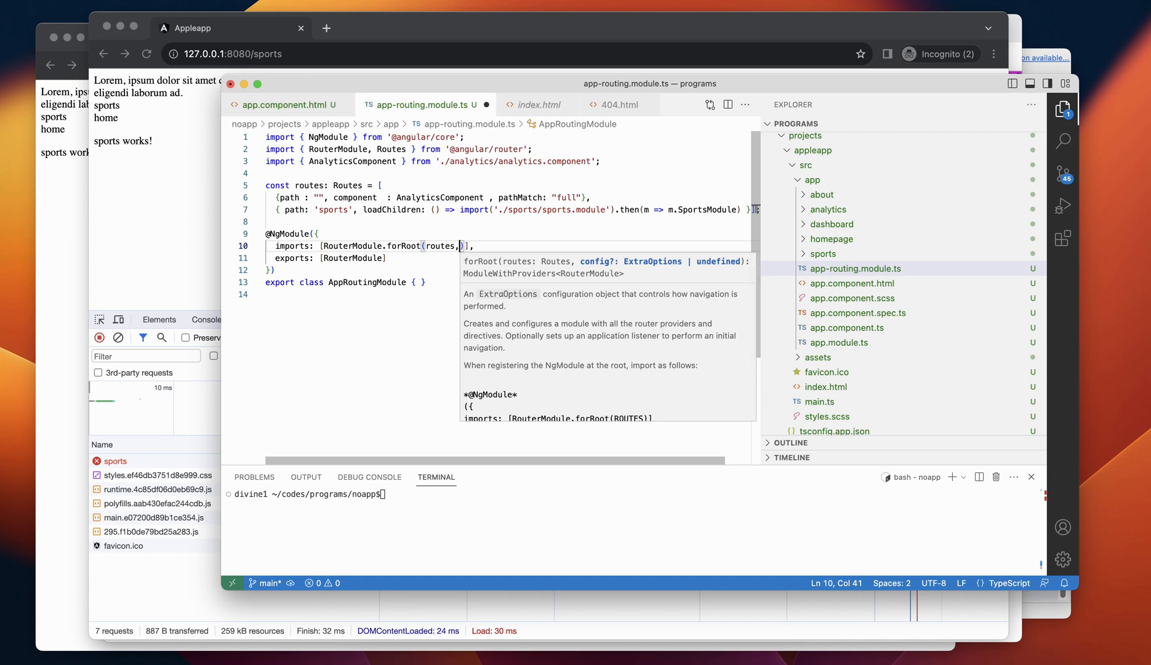
{"action": "type", "text": "{useHash  : true"}
{"action": "left_click", "coordinate": [634, 493]}
{"action": "type", "text": "ng build appleapp"}
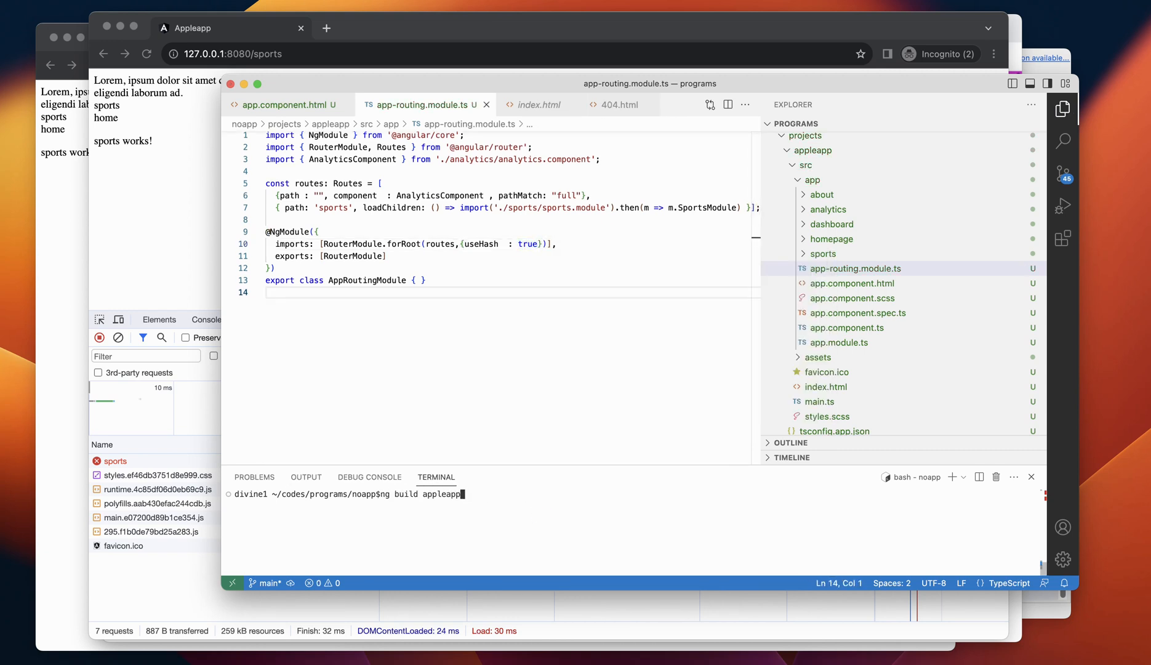
{"action": "key", "text": "Return"}
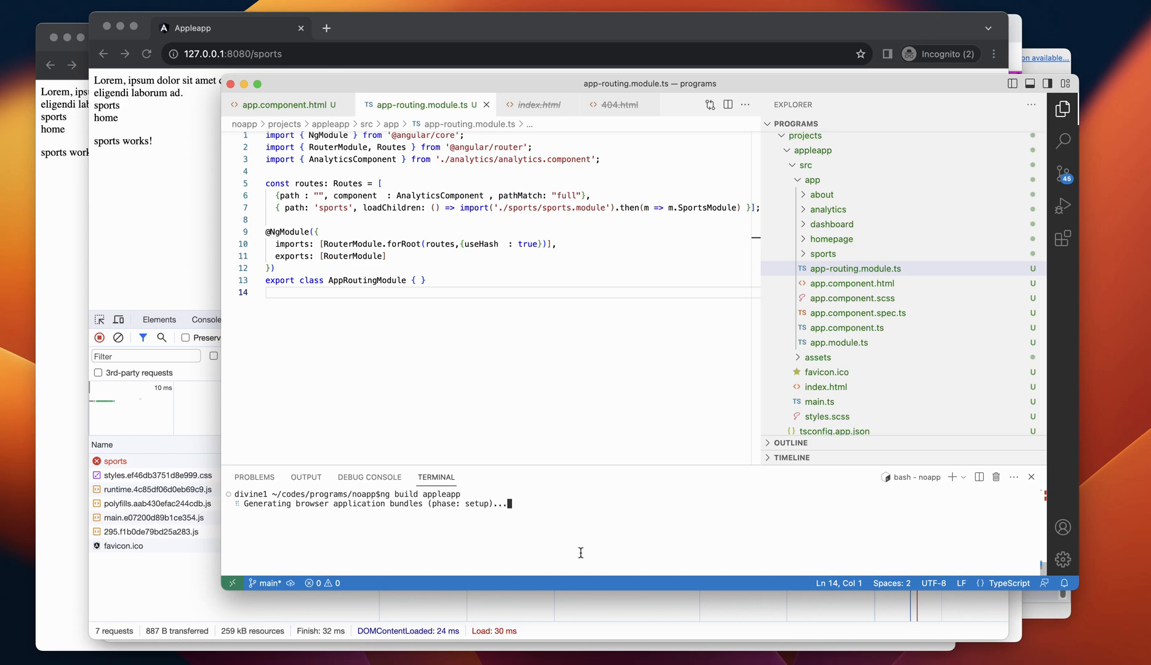
{"action": "scroll", "scroll_direction": "down", "scroll_amount": 3}
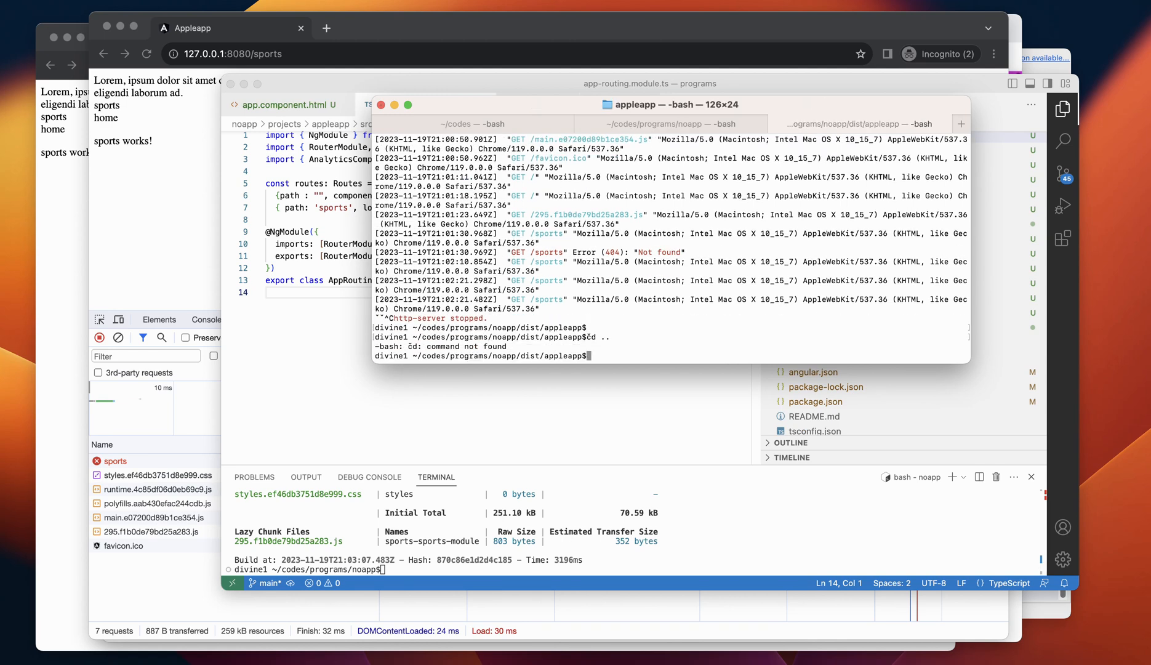
Step: Stop the http-server and change directory up from dist/appleapp
{"action": "type", "text": "cd"}
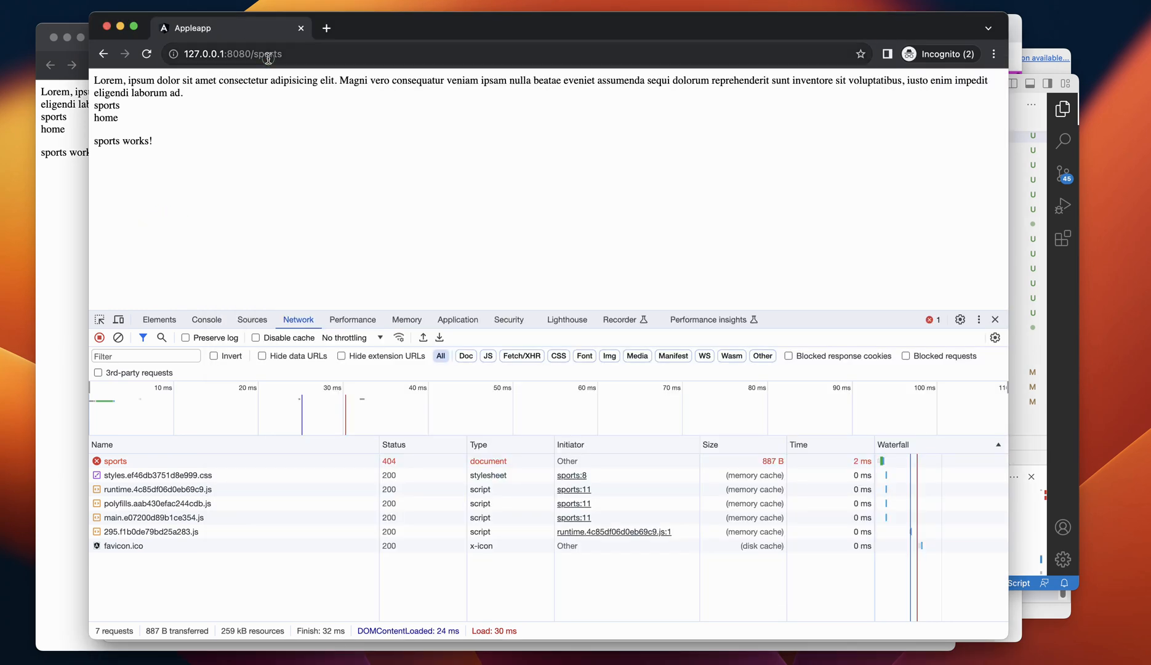
Step: Reload the app, open sports, and confirm #/sports reloads with all requests returning 200
{"action": "left_click", "coordinate": [146, 53]}
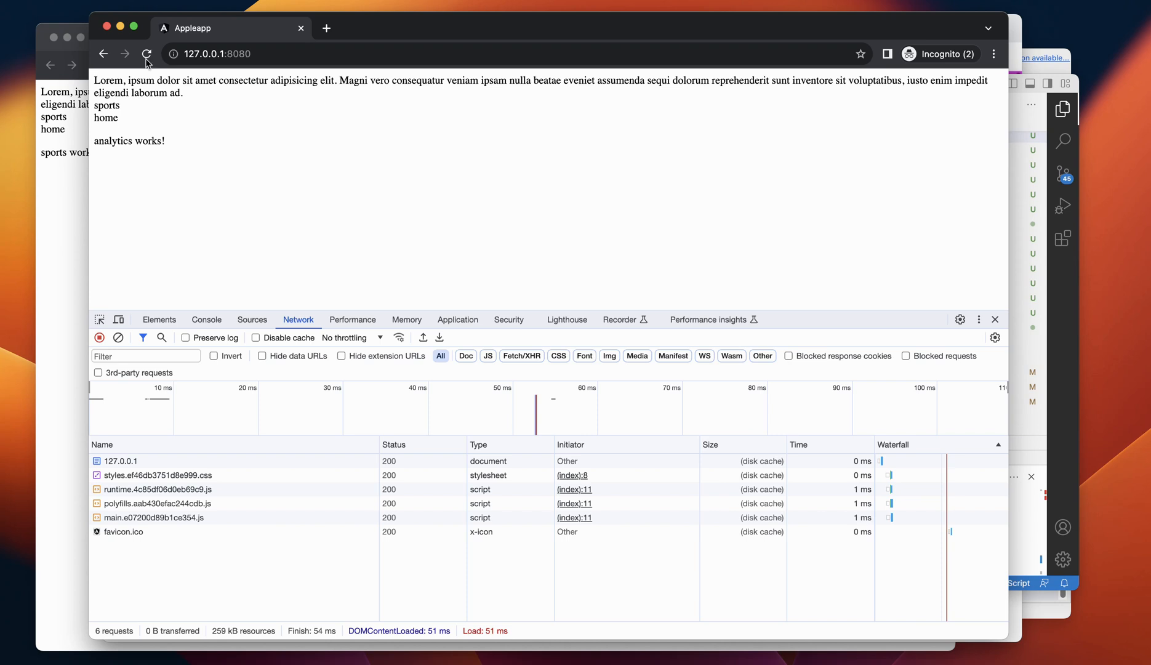
{"action": "left_click", "coordinate": [146, 54]}
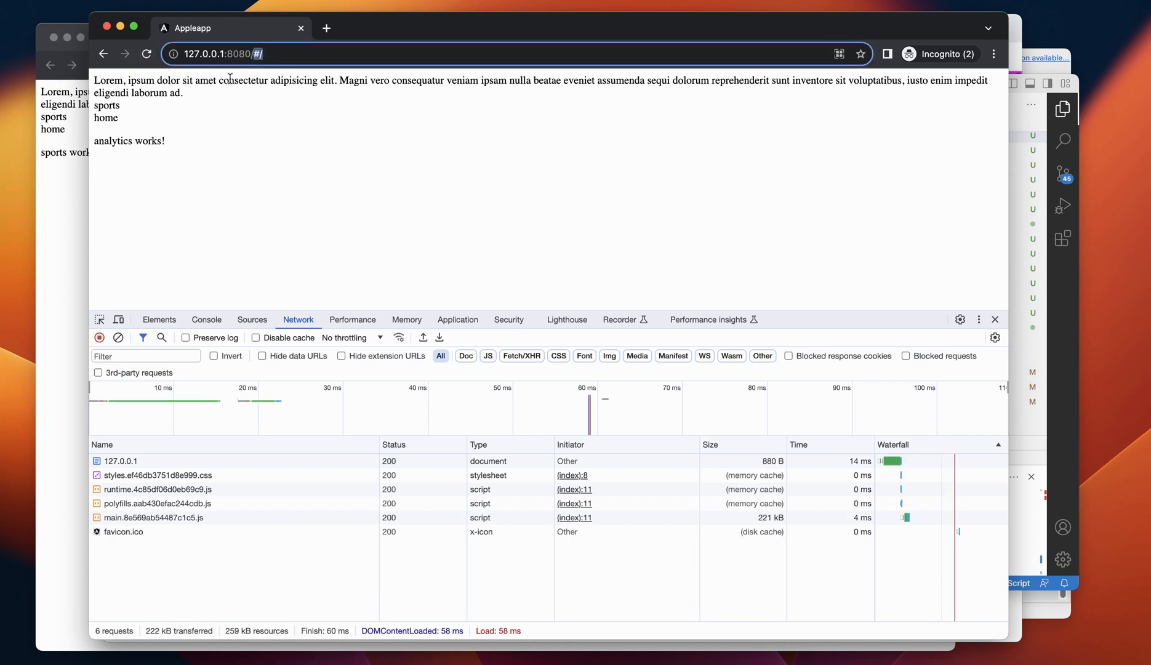
{"action": "left_click", "coordinate": [107, 104]}
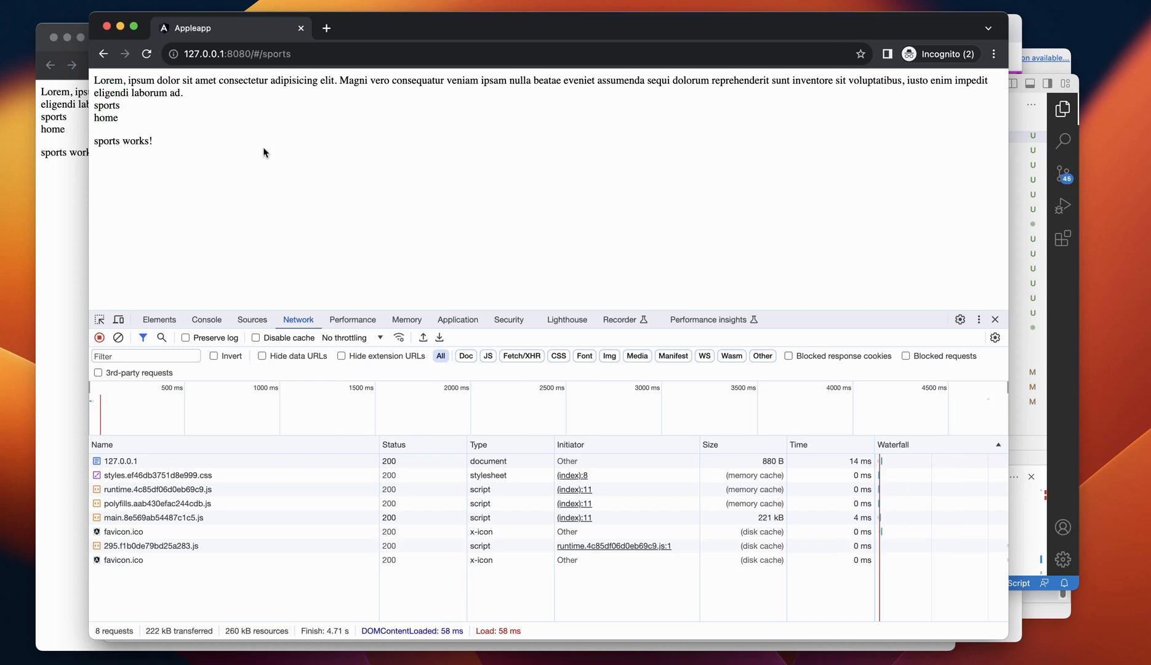
{"action": "left_click", "coordinate": [146, 54]}
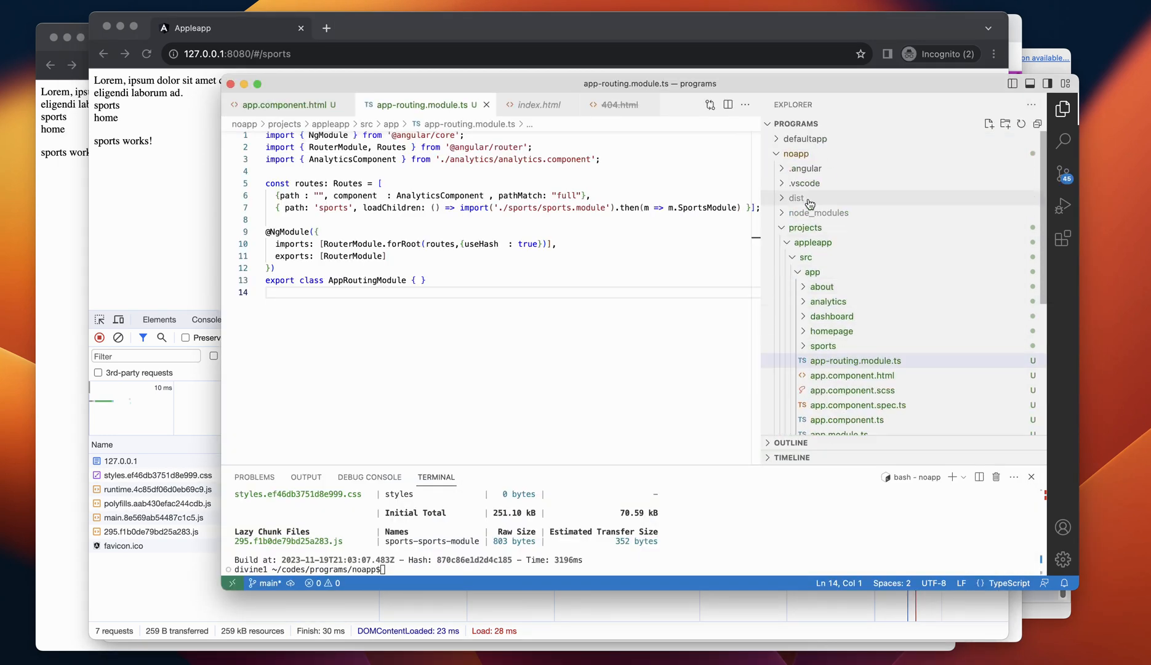
Step: Expand the dist/appleapp folder in the Explorer to check for a 404.html copy
{"action": "left_click", "coordinate": [797, 198]}
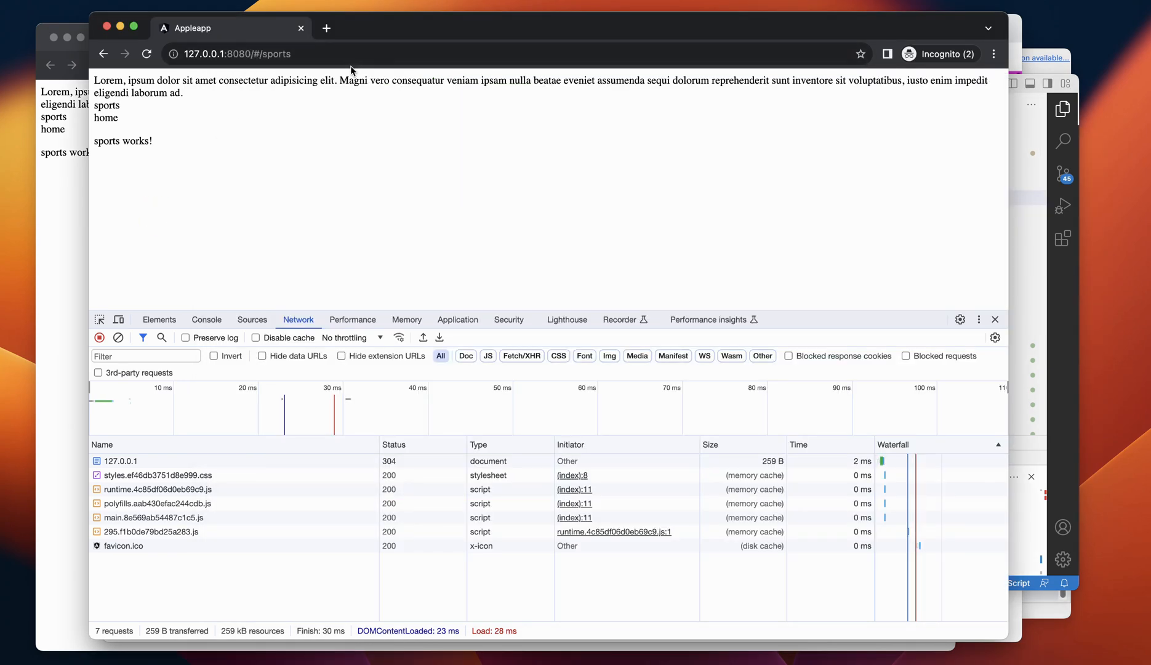
{"action": "mouse_move", "coordinate": [339, 115]}
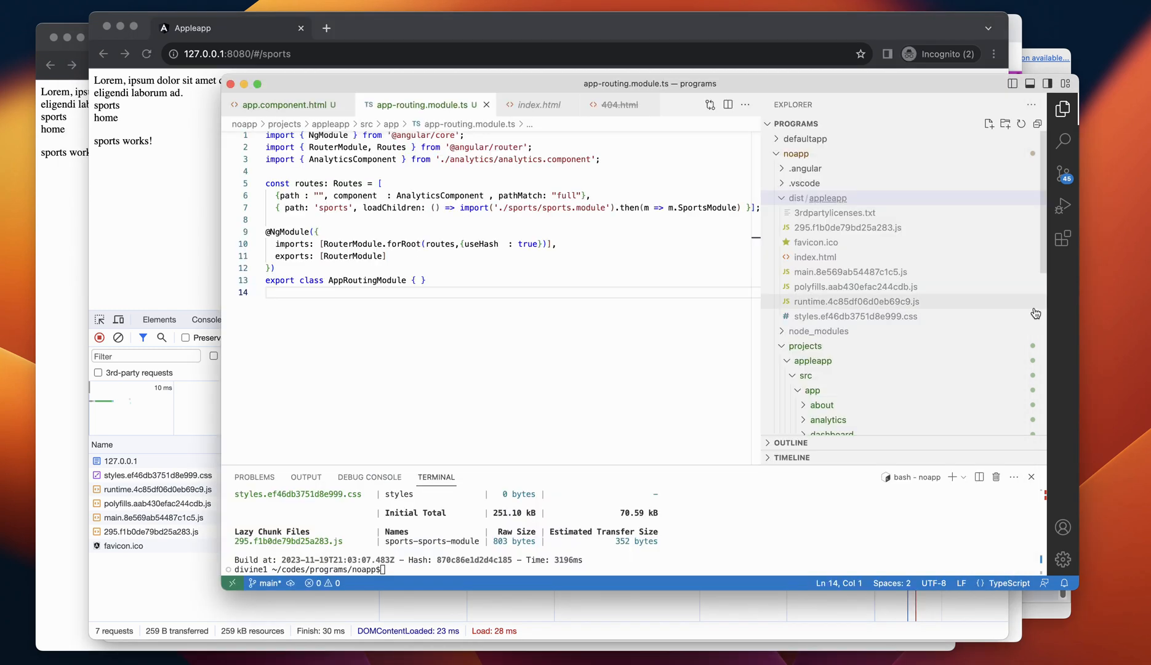
{"action": "mouse_move", "coordinate": [850, 236]}
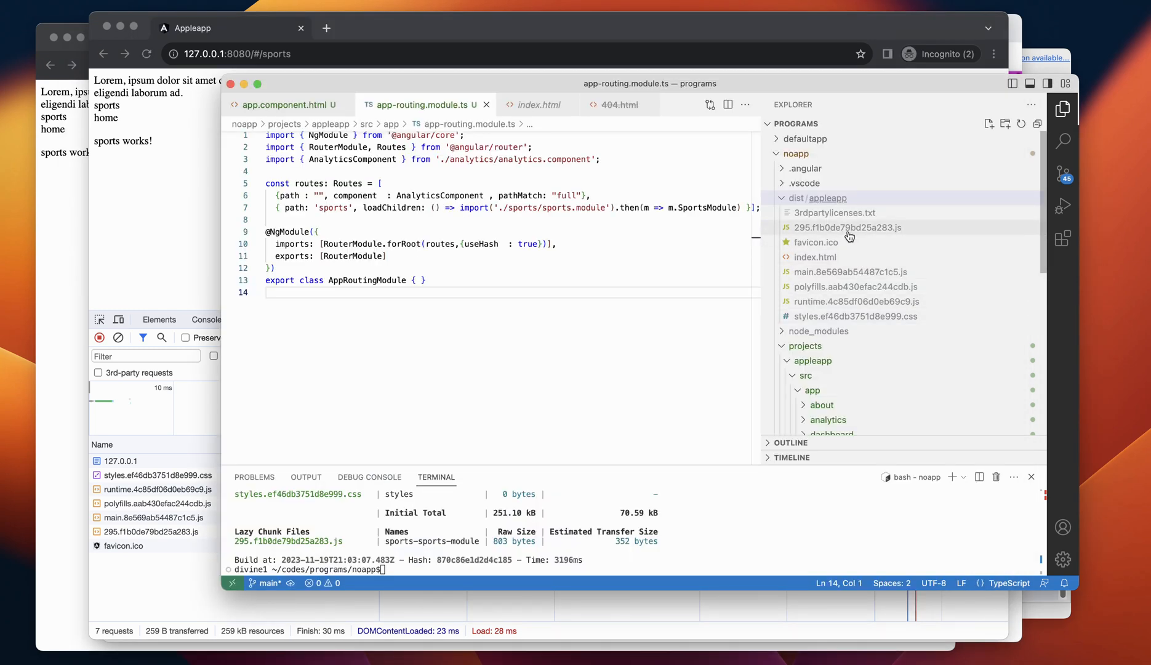
{"action": "mouse_move", "coordinate": [850, 257]}
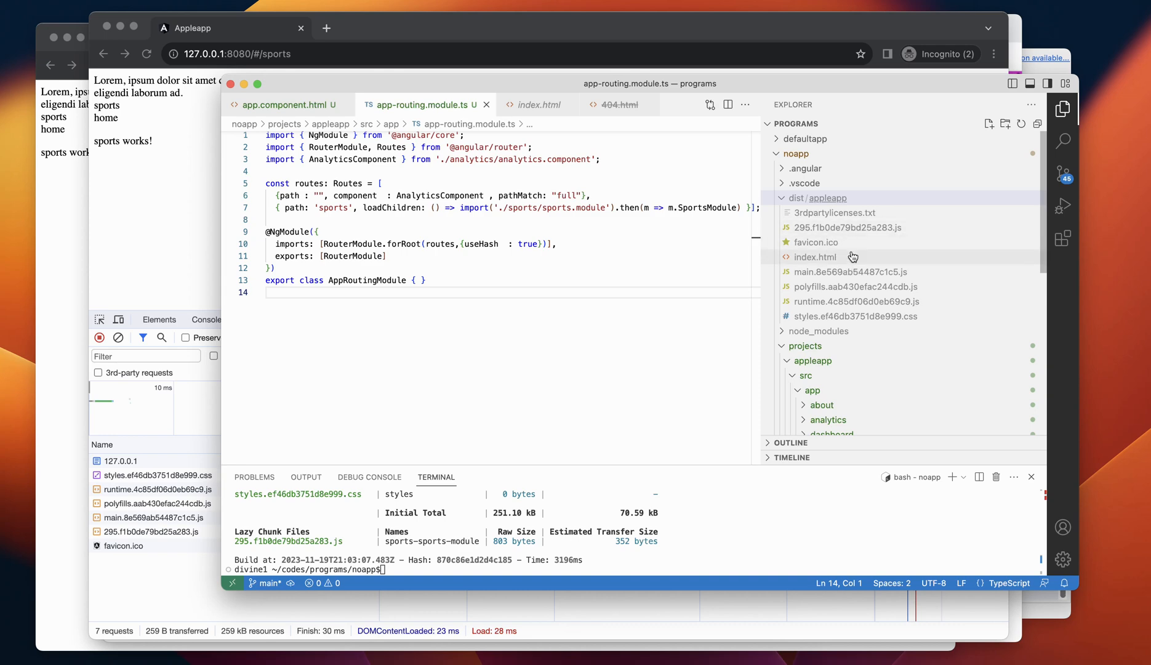